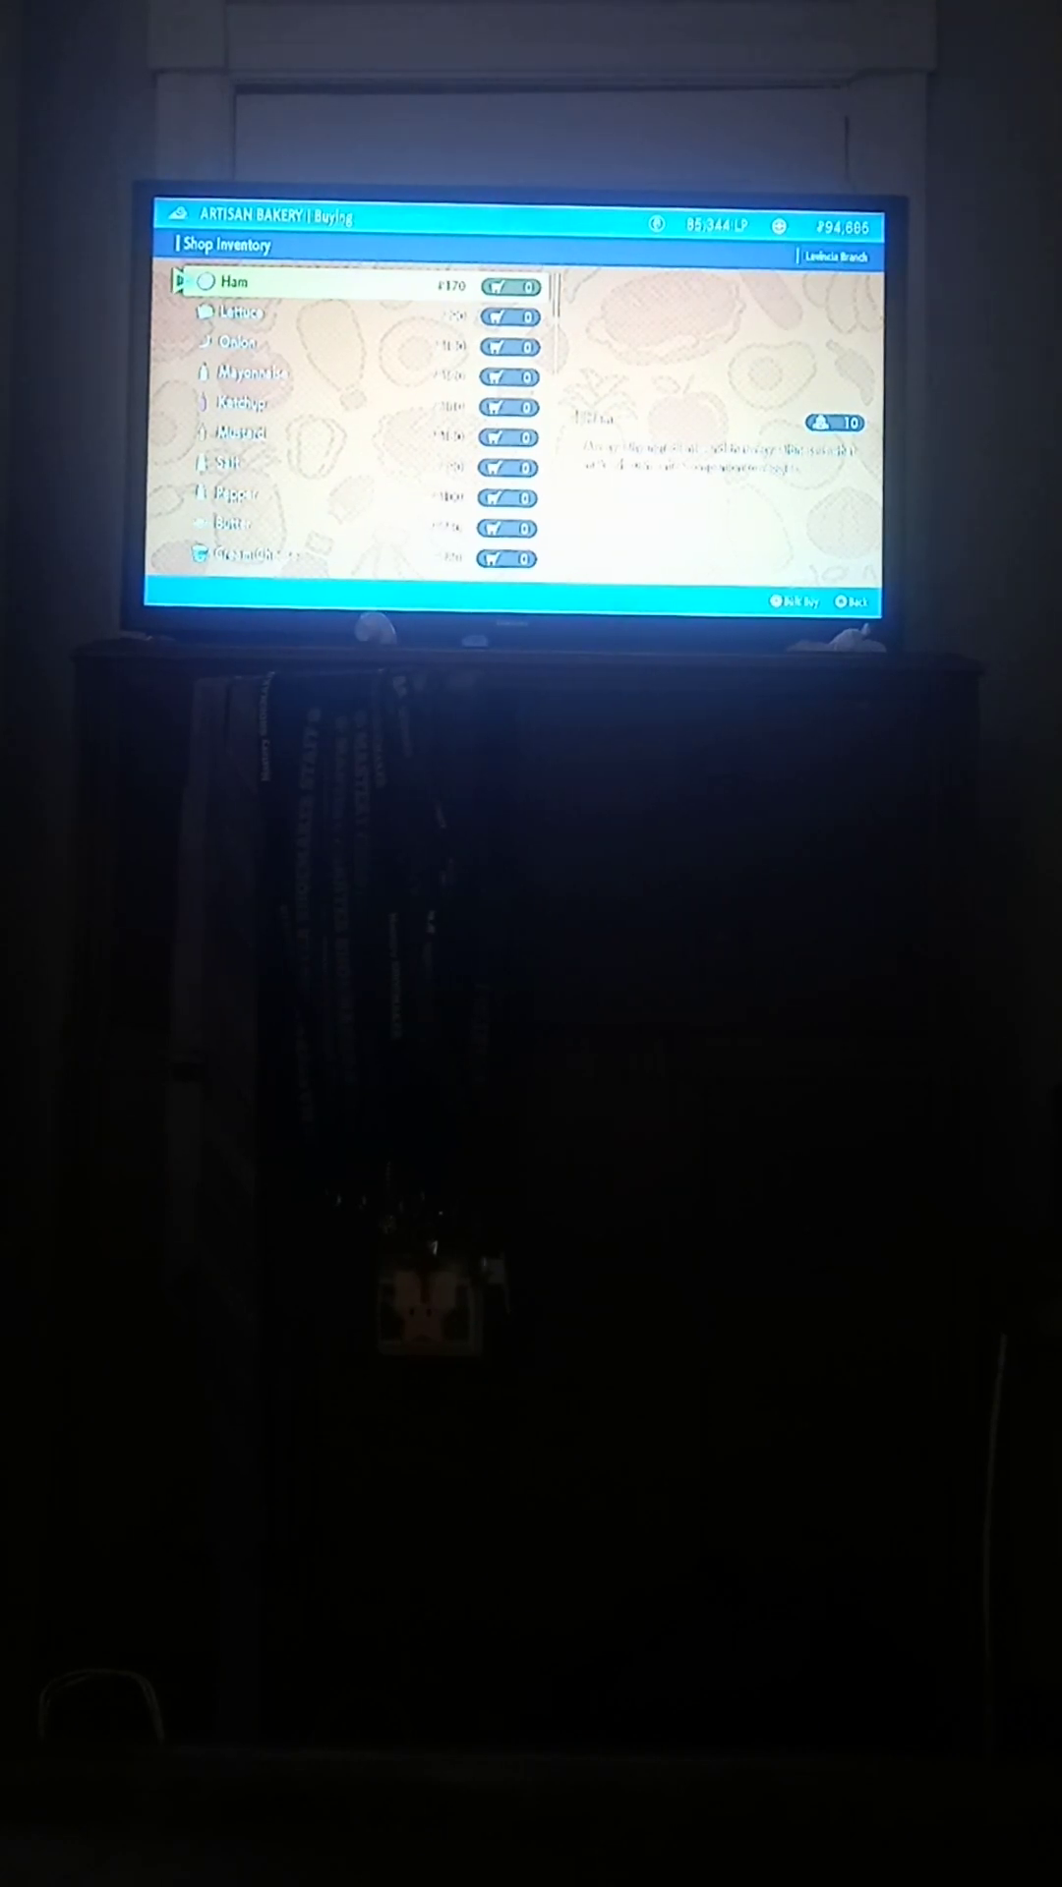
Step: Buy 7 Mayonnaise for ₽840 with cash and dismiss the clerk's thank-you
{"action": "key", "text": "down"}
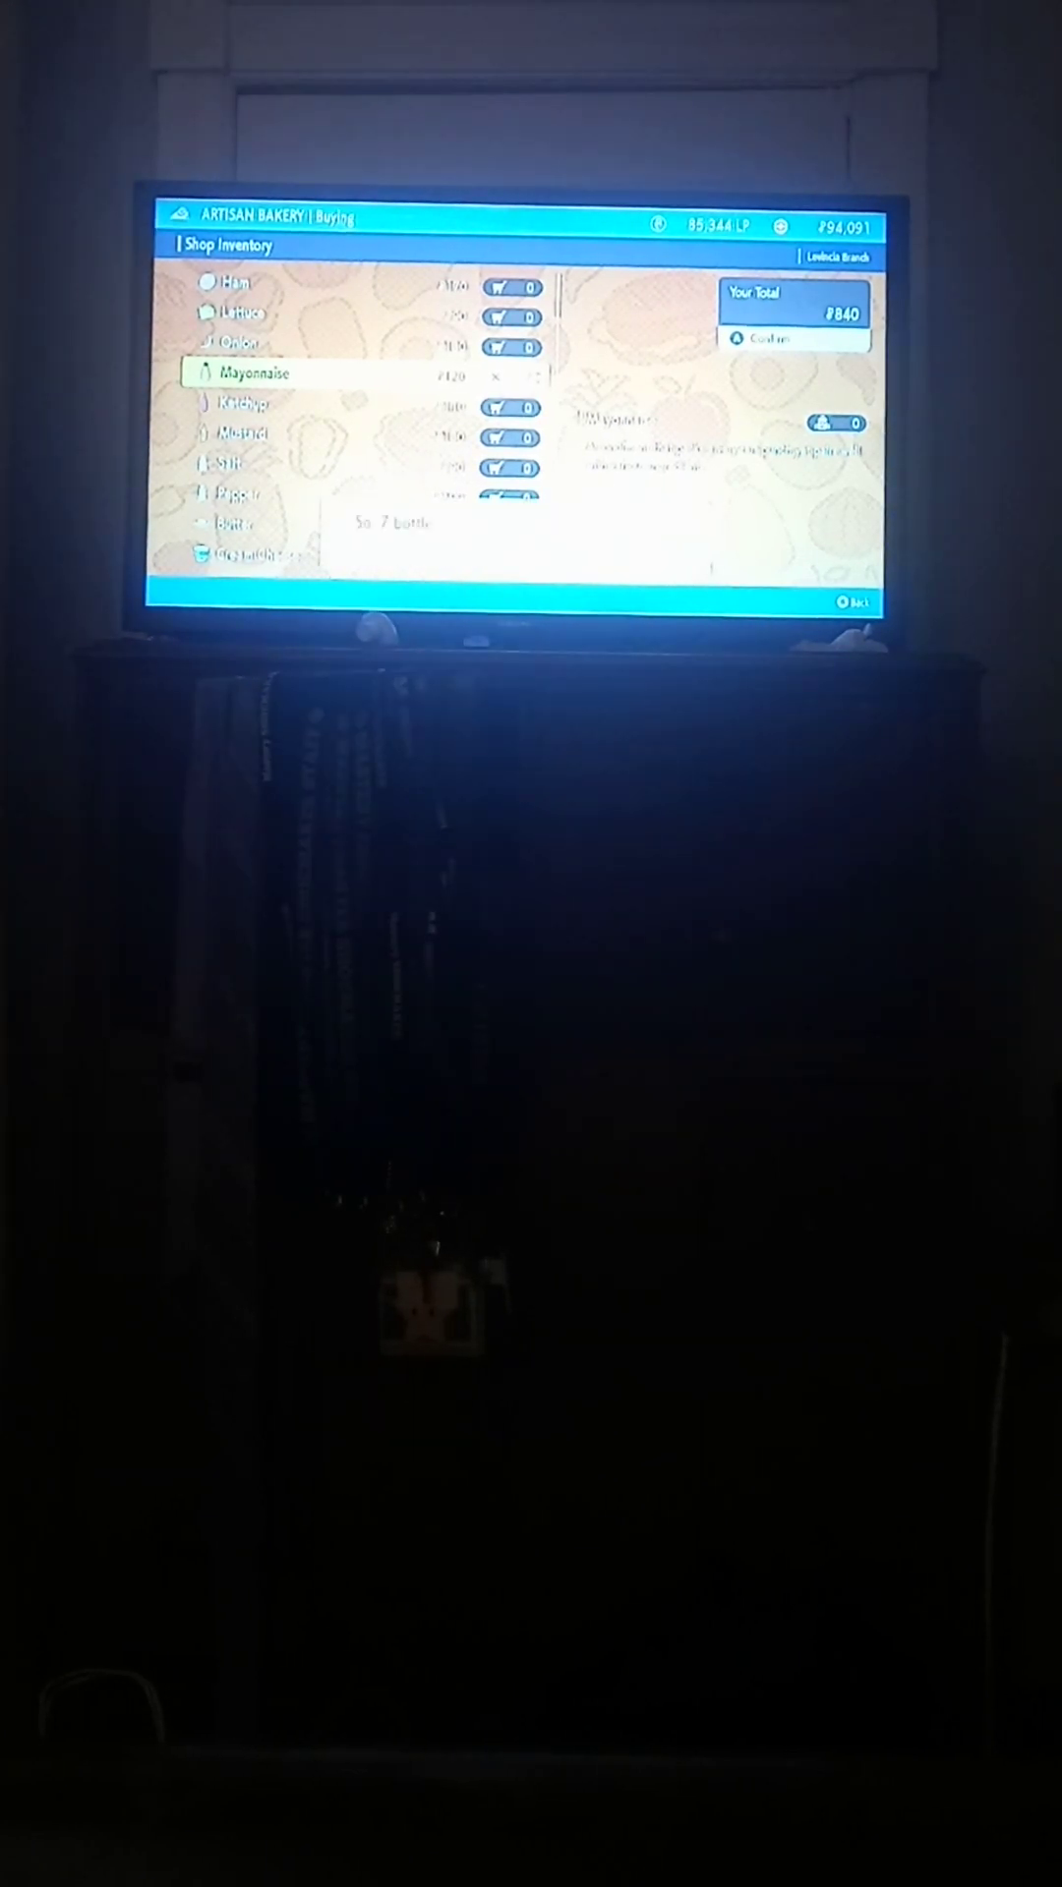
{"action": "left_click", "coordinate": [794, 339]}
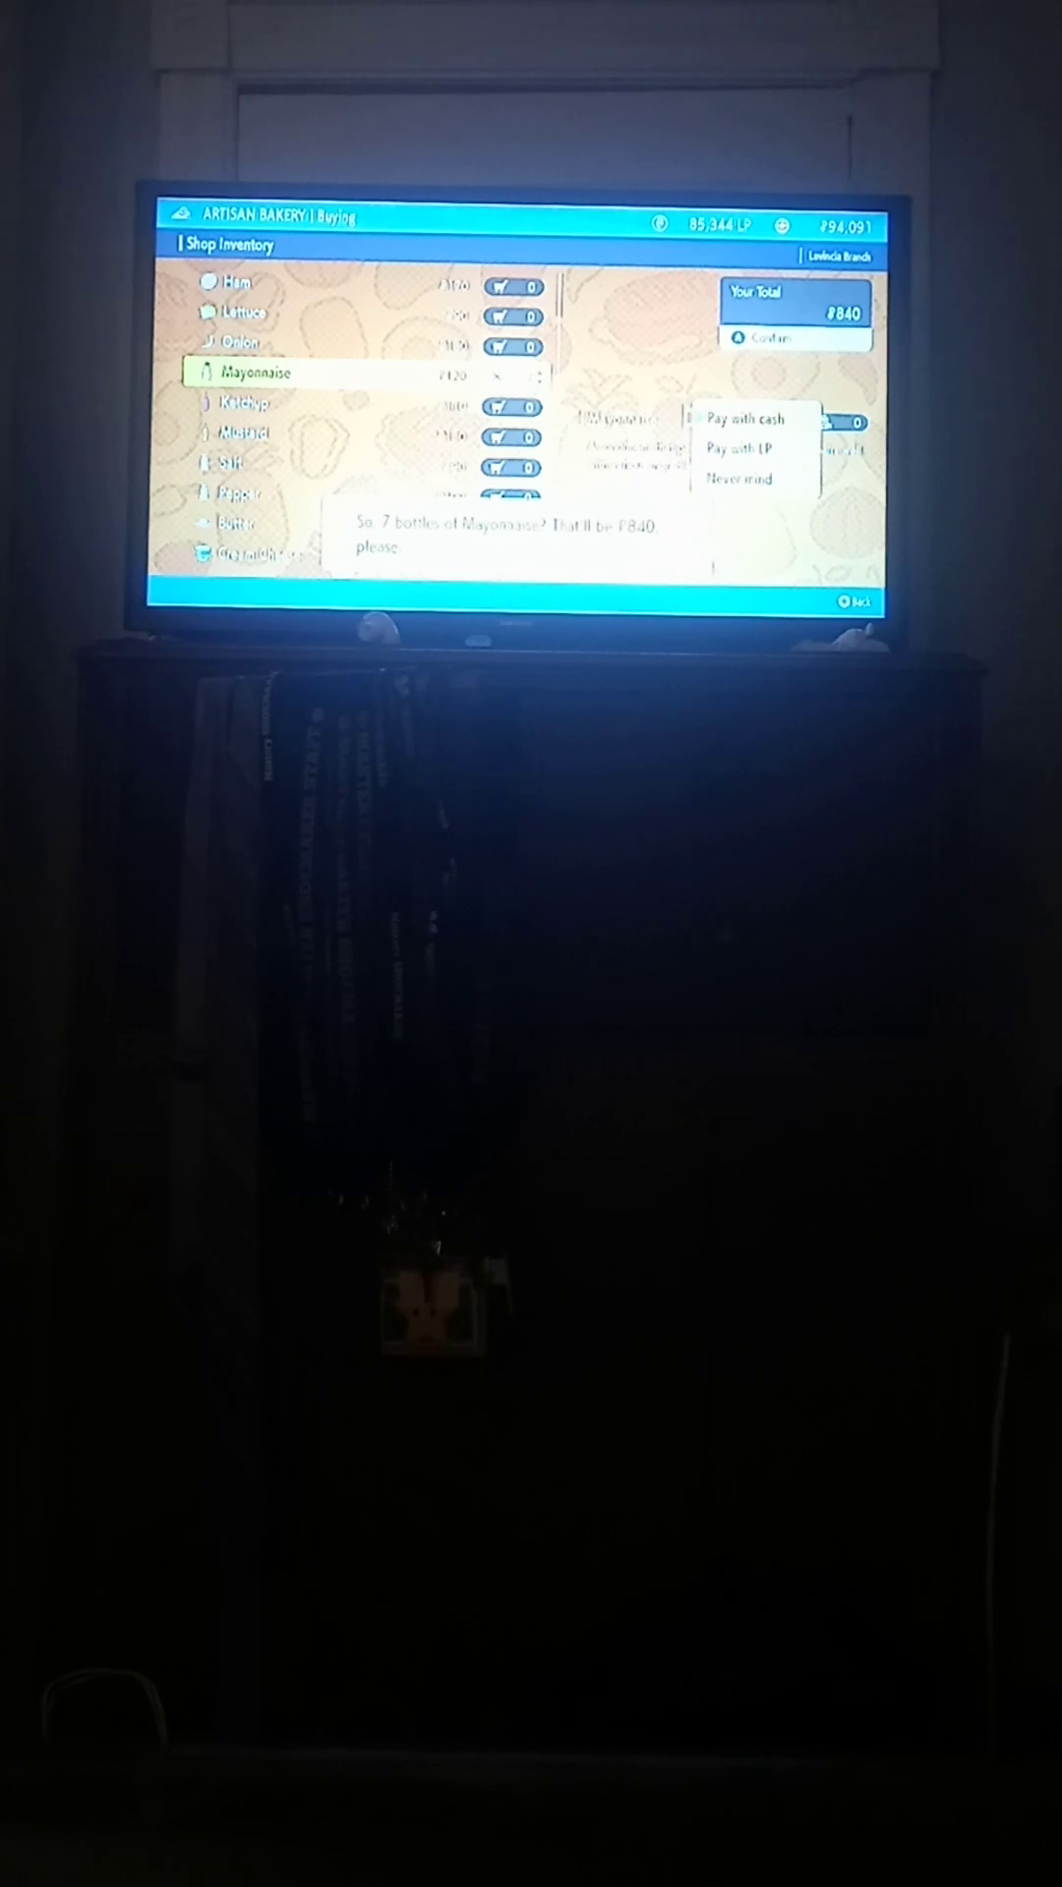
{"action": "left_click", "coordinate": [755, 418]}
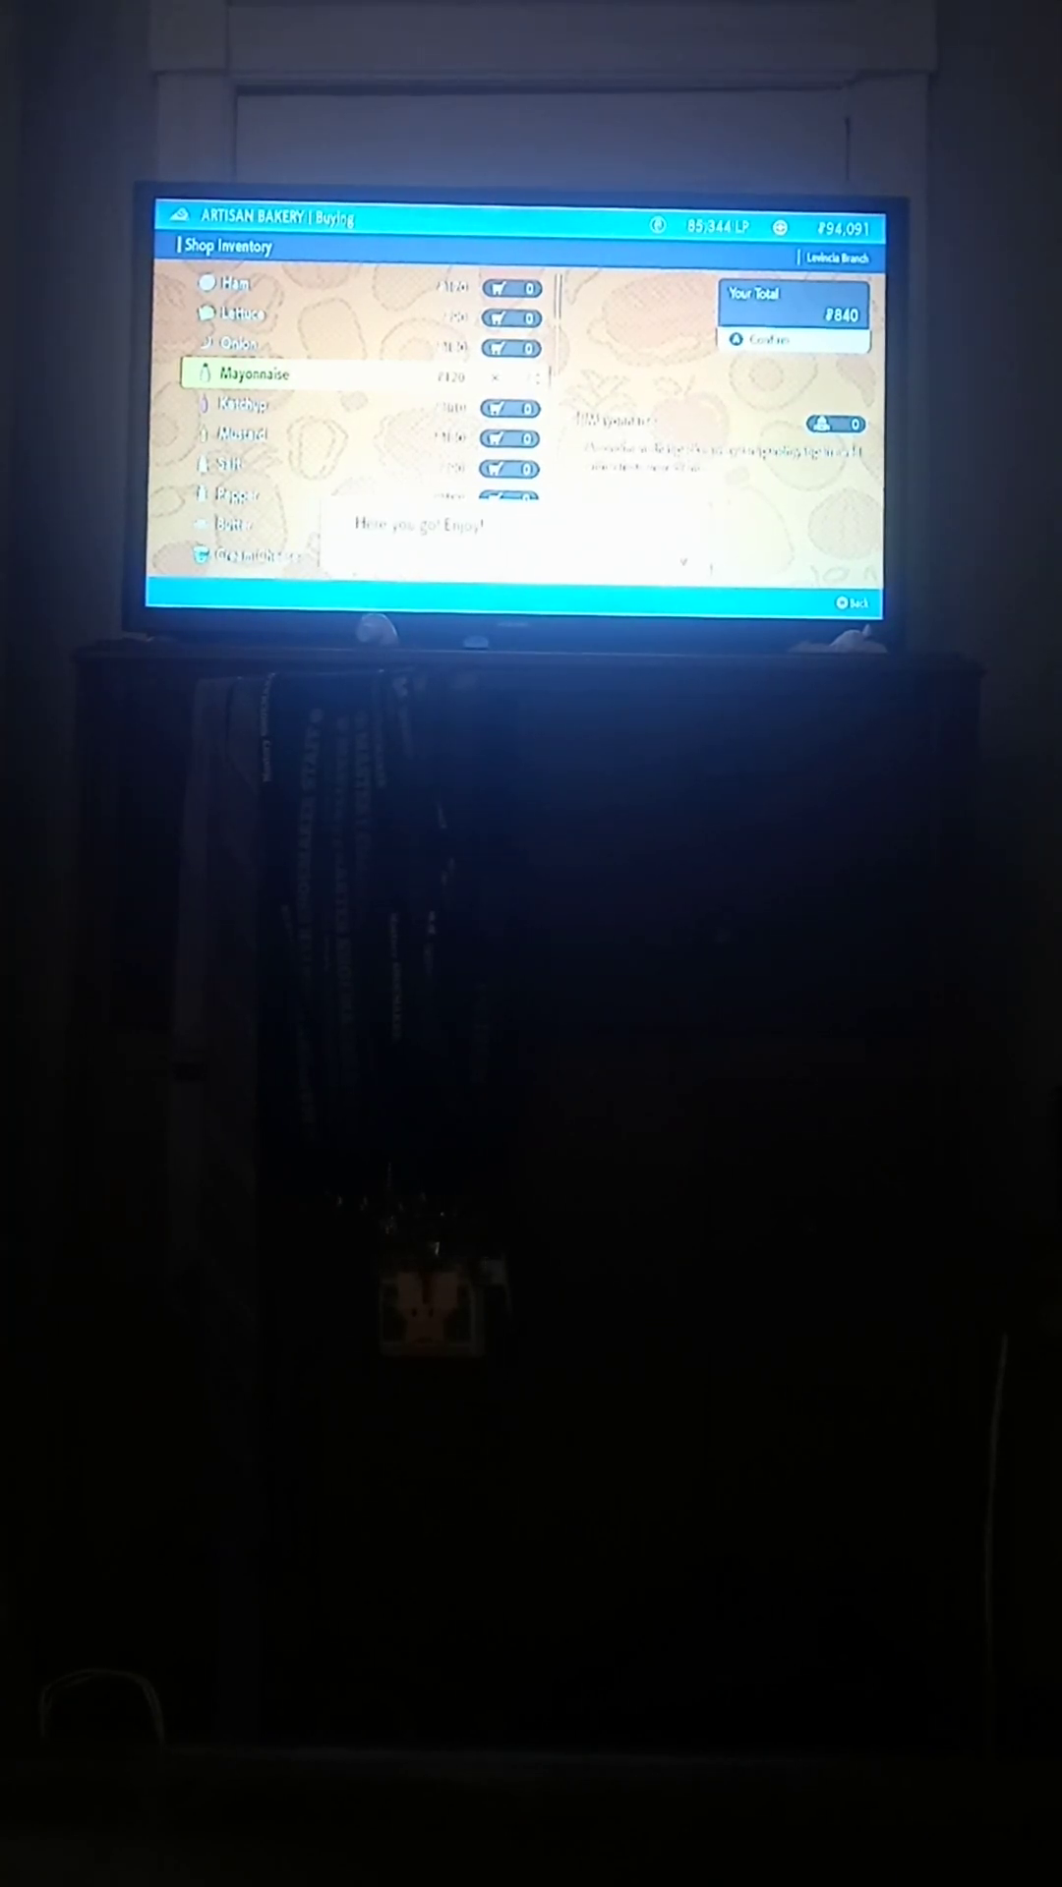
{"action": "left_click", "coordinate": [767, 341]}
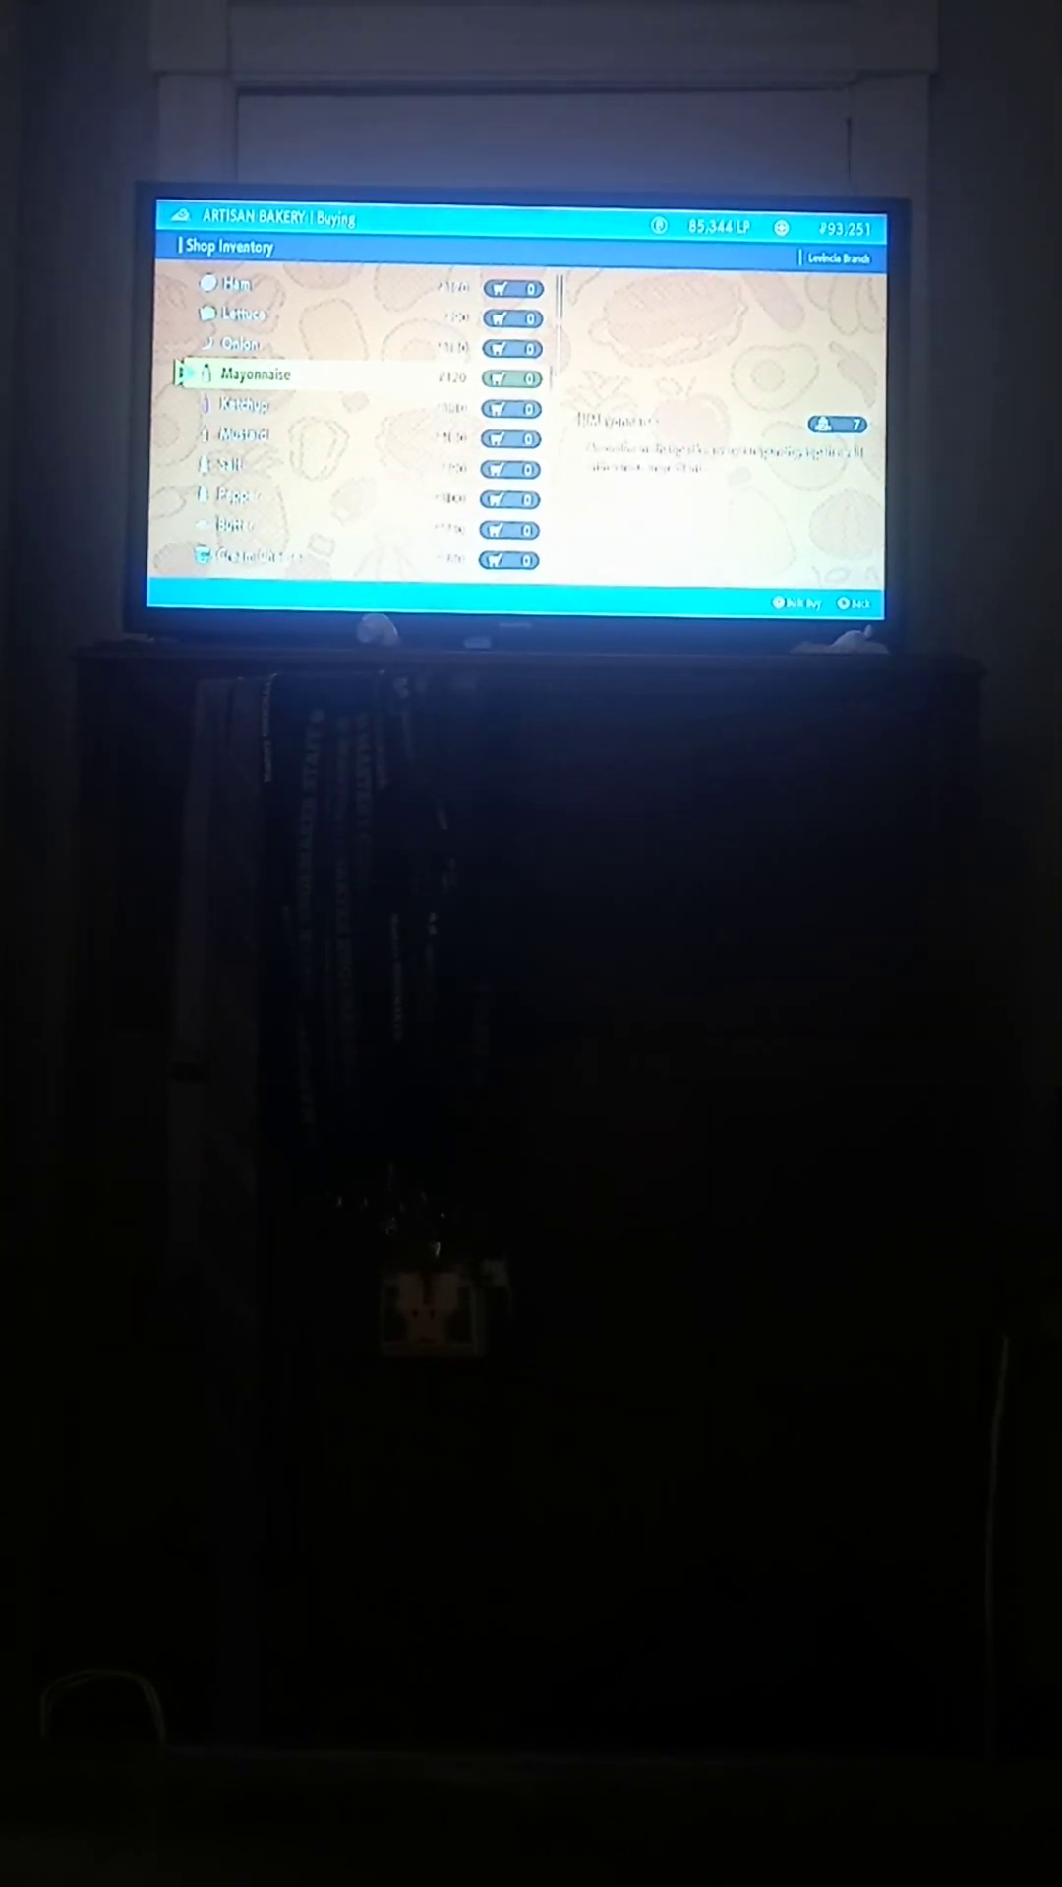